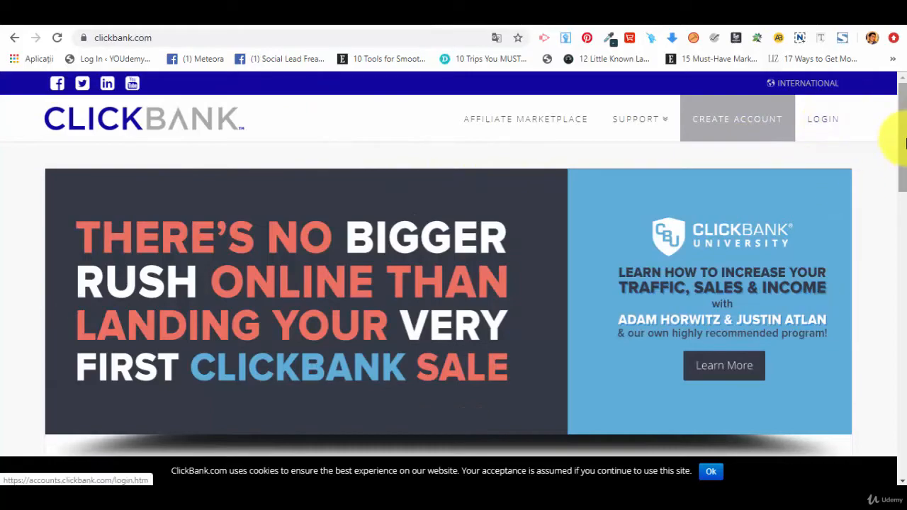
- Open the Arts & Entertainment category from ClickBank's Categories section
scroll("down", 3)
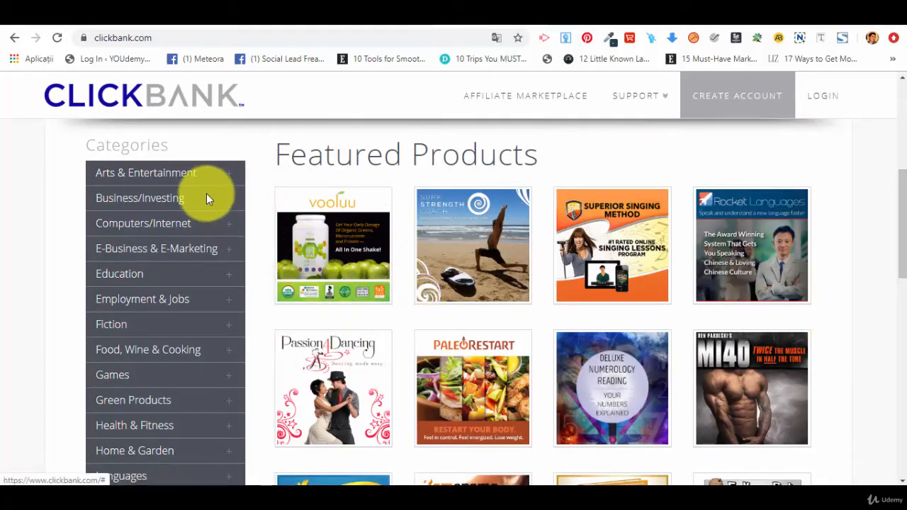
left_click(332, 245)
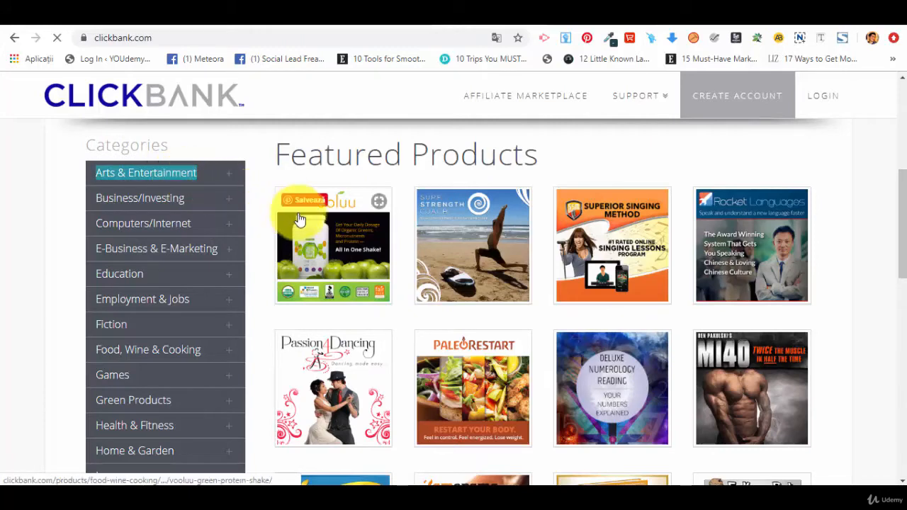
left_click(145, 172)
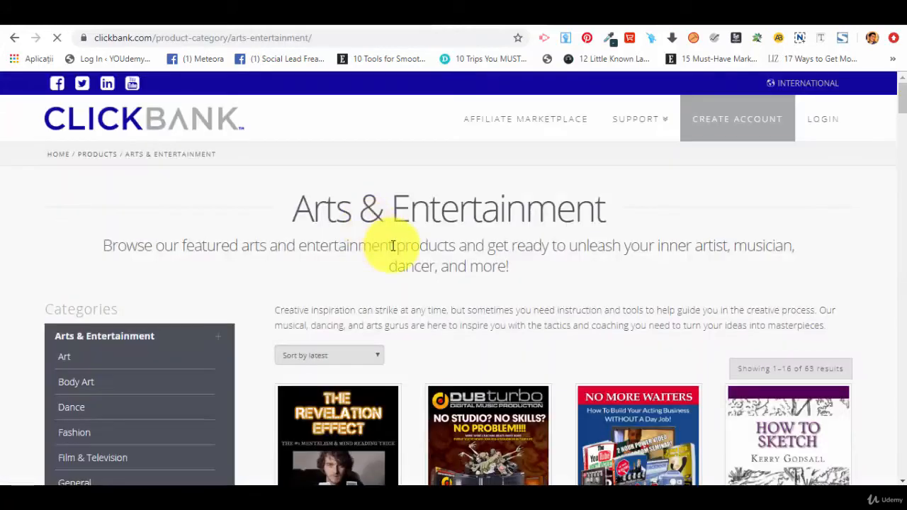
- Browse down the Arts & Entertainment product grid (1–16 of 63 results)
scroll("down", 3)
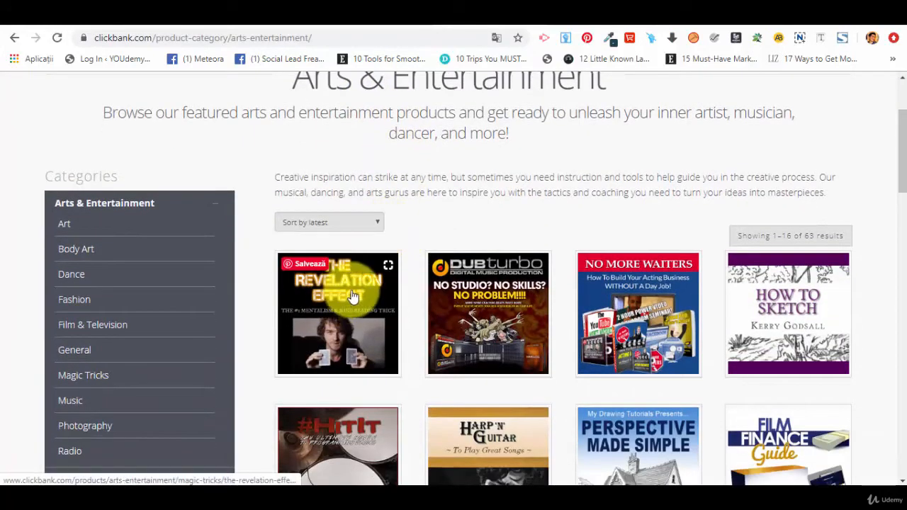
scroll("down", 3)
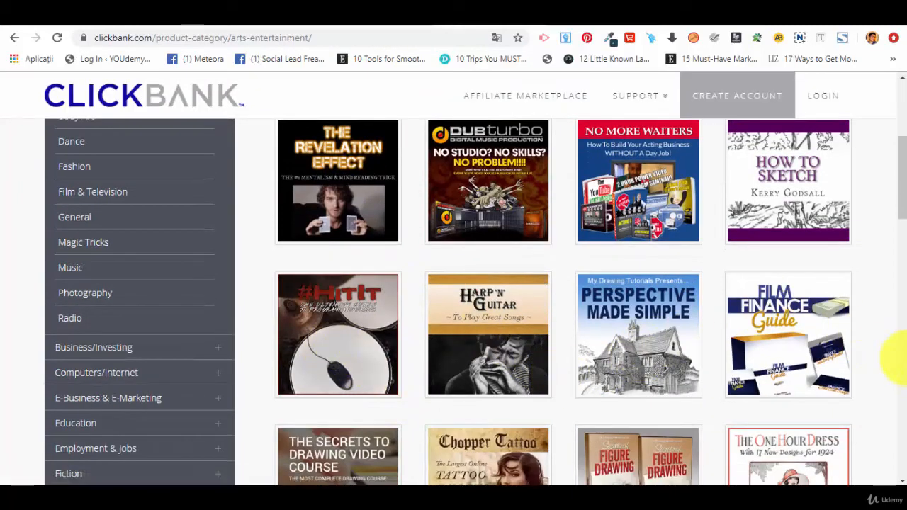
scroll("down", 3)
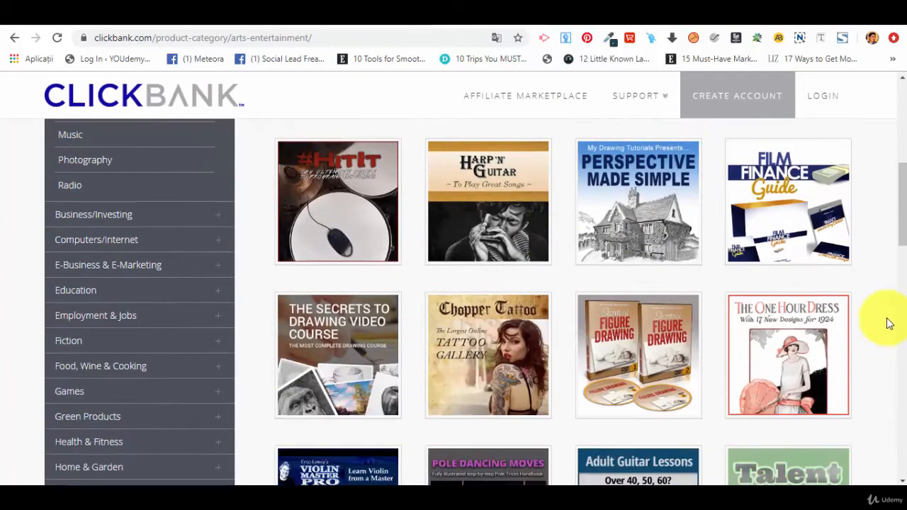
scroll("down", 3)
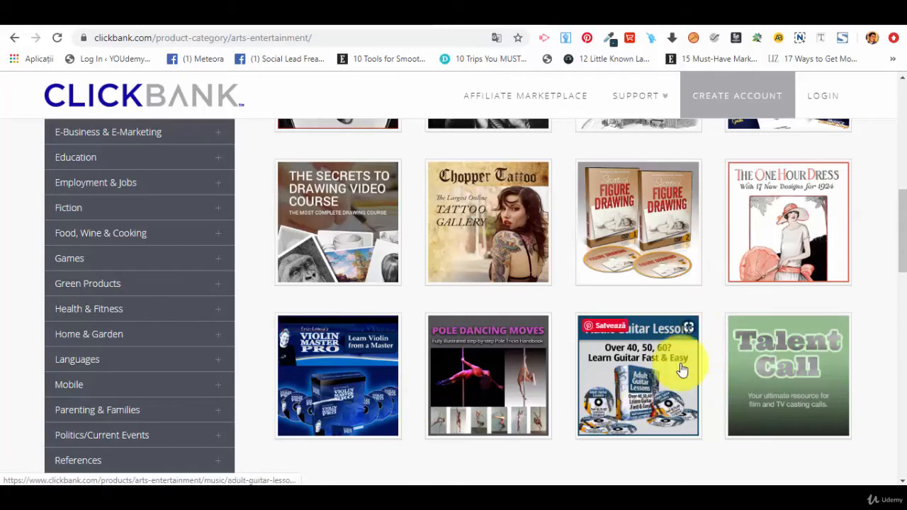
mouse_move(687, 404)
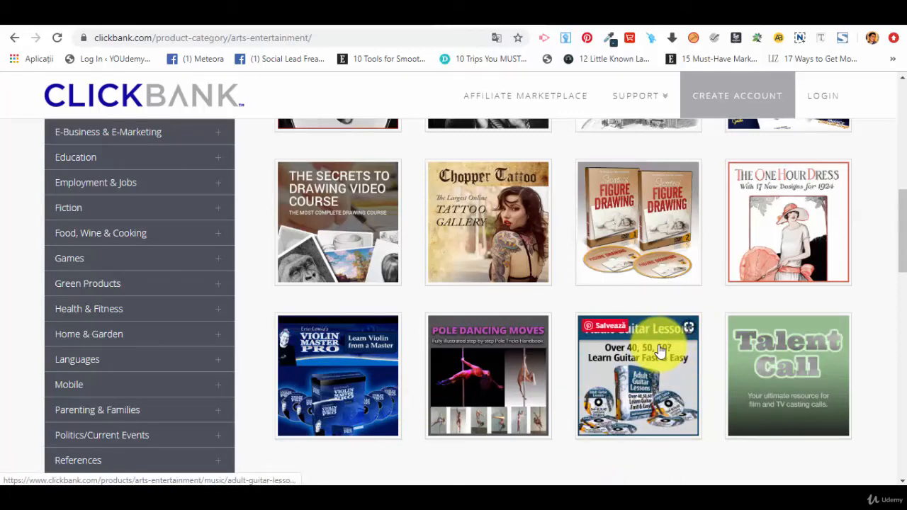
- View the Adult Guitar Lessons product page with its $47.00 price and description
left_click(637, 376)
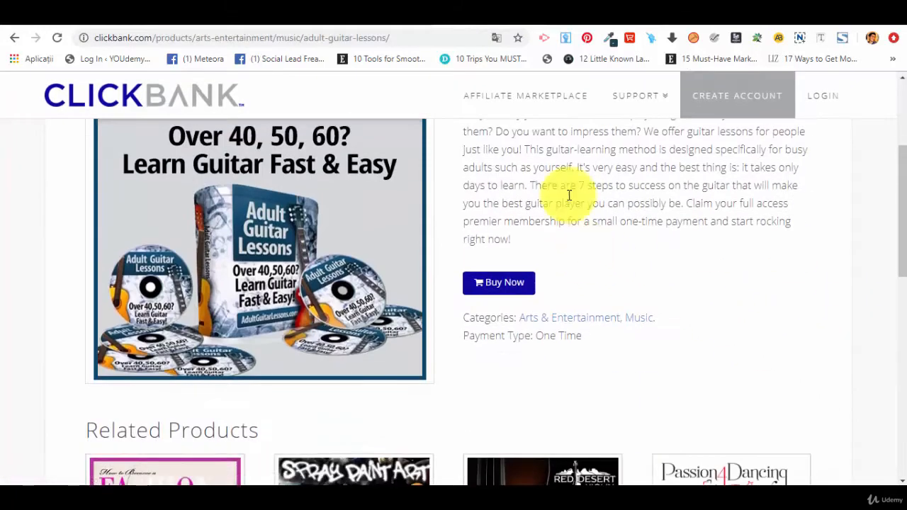
mouse_move(567, 269)
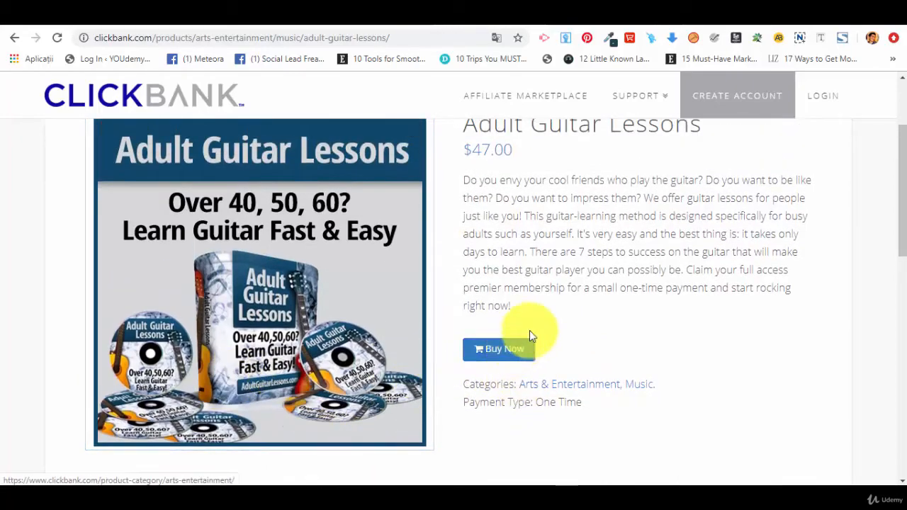
scroll("down", 3)
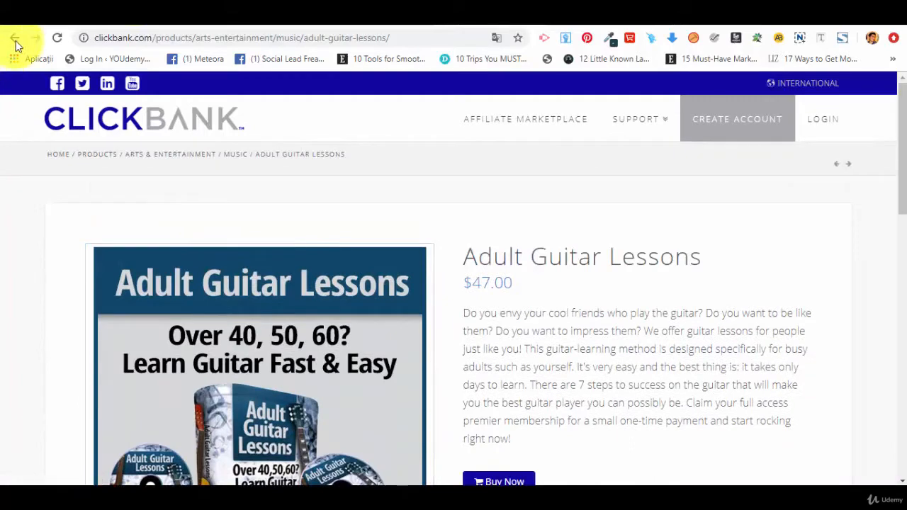
- Go back to the Arts & Entertainment listing and review its subcategories and products
left_click(16, 37)
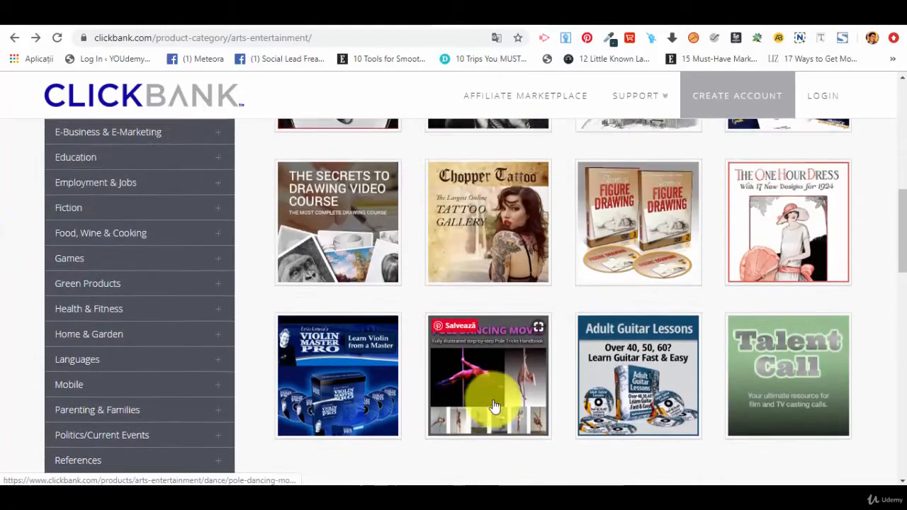
mouse_move(749, 367)
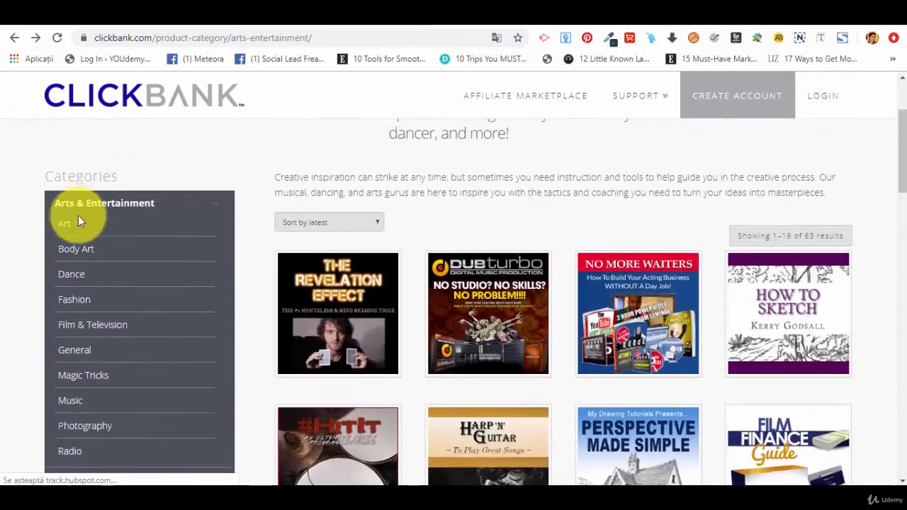
mouse_move(71, 400)
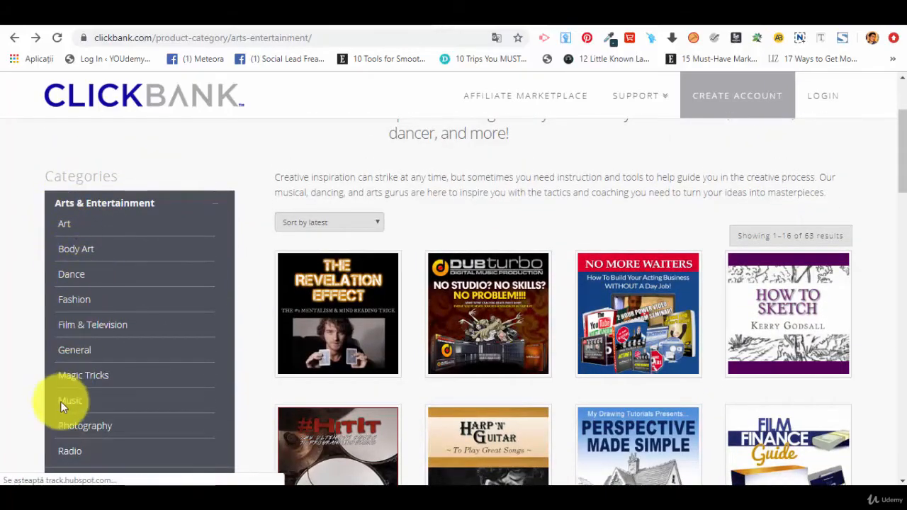
scroll("down", 3)
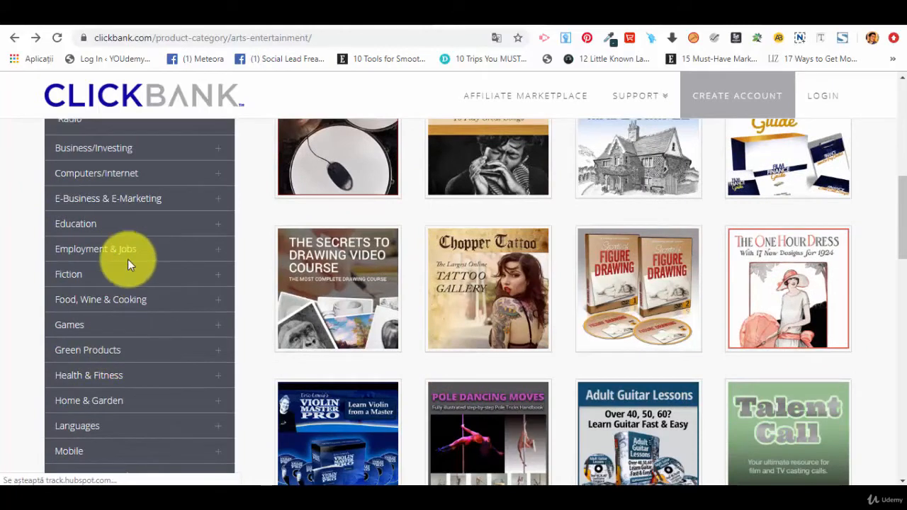
mouse_move(169, 303)
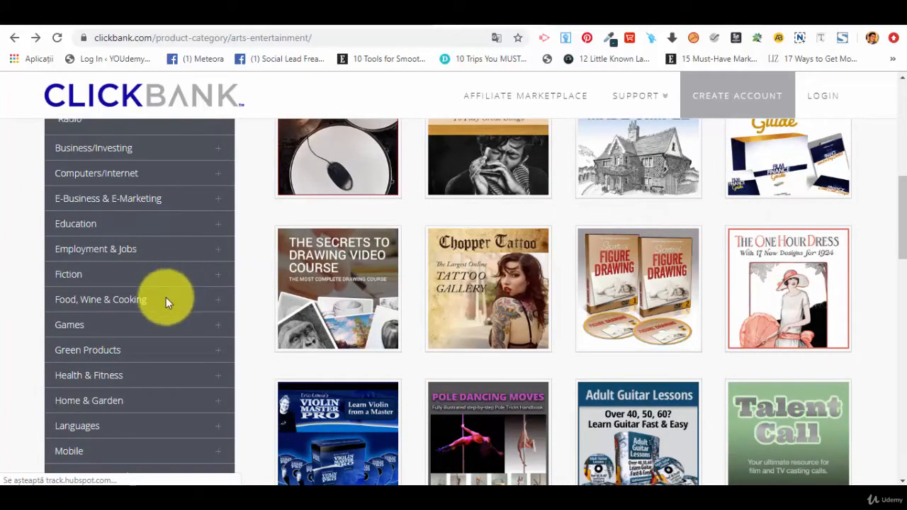
mouse_move(657, 313)
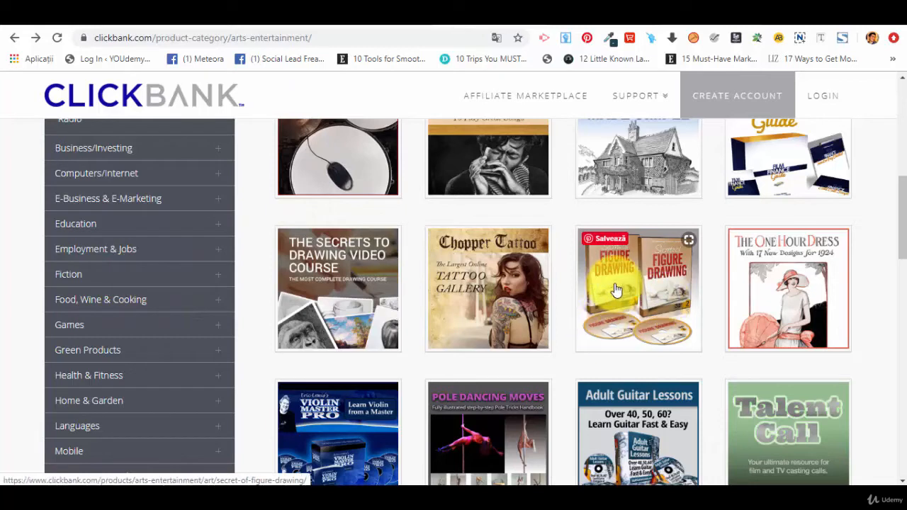
mouse_move(646, 289)
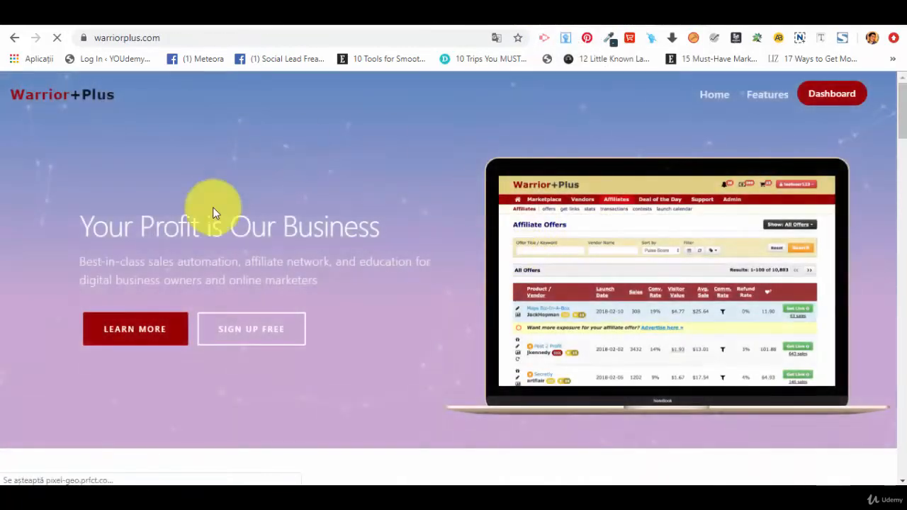
mouse_move(446, 230)
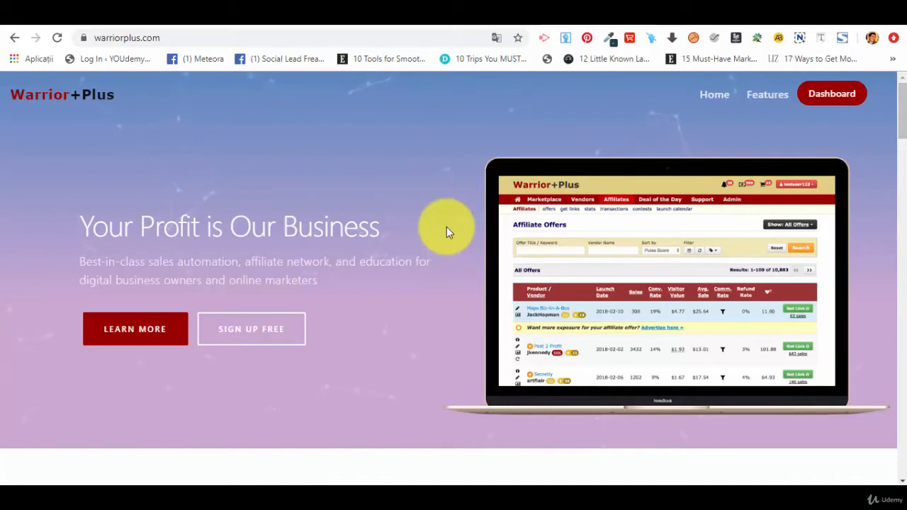
mouse_move(832, 94)
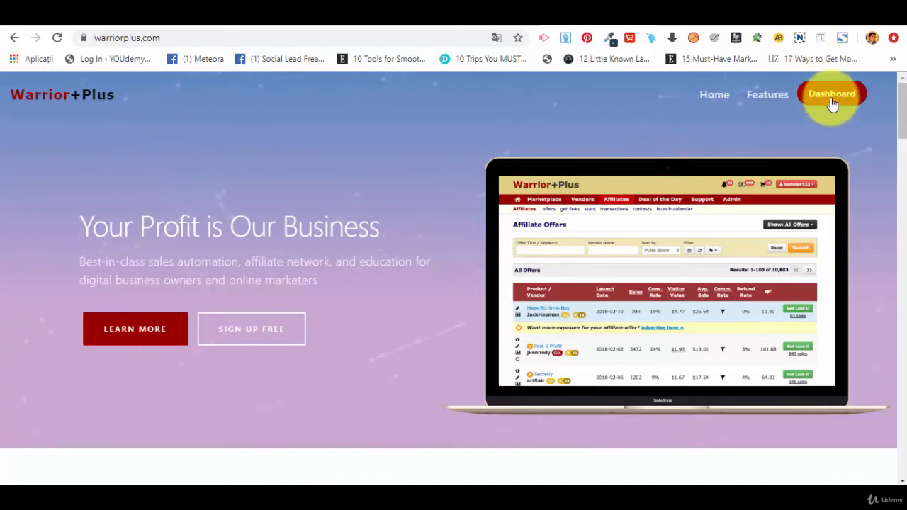
- Load the WarriorPlus dashboard's Top Products and open the Affiliate menu
left_click(832, 94)
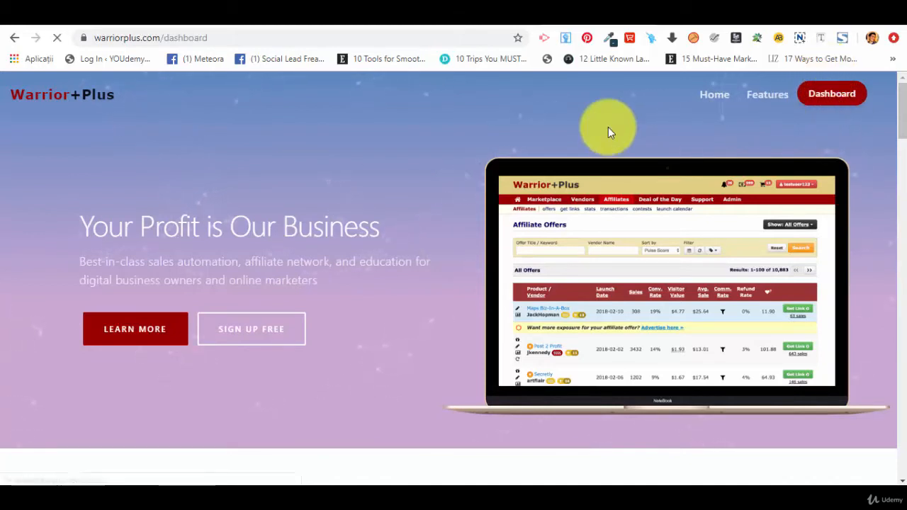
left_click(831, 93)
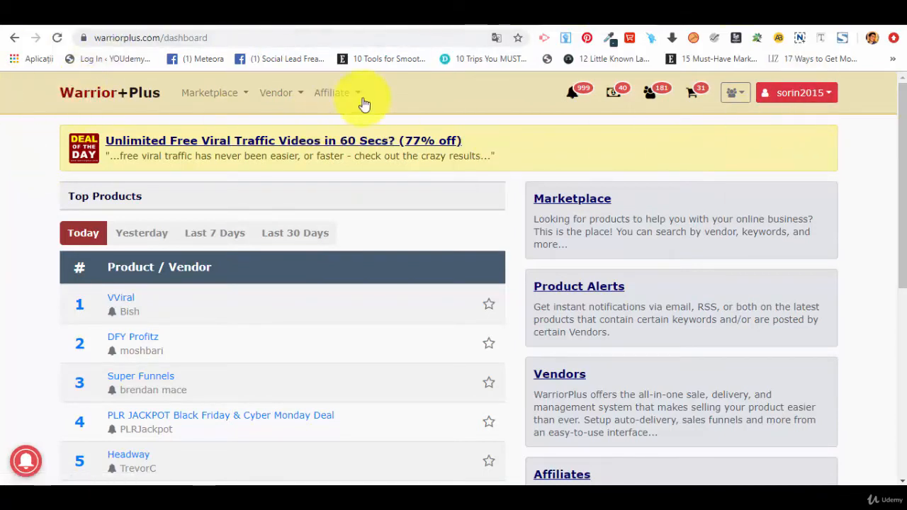
left_click(332, 93)
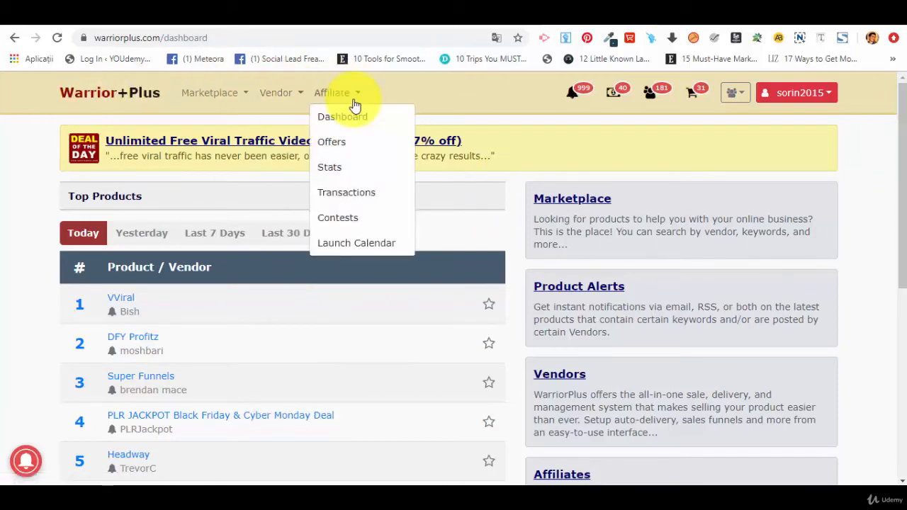
- Open the Affiliate Offers list and scroll through it
left_click(331, 142)
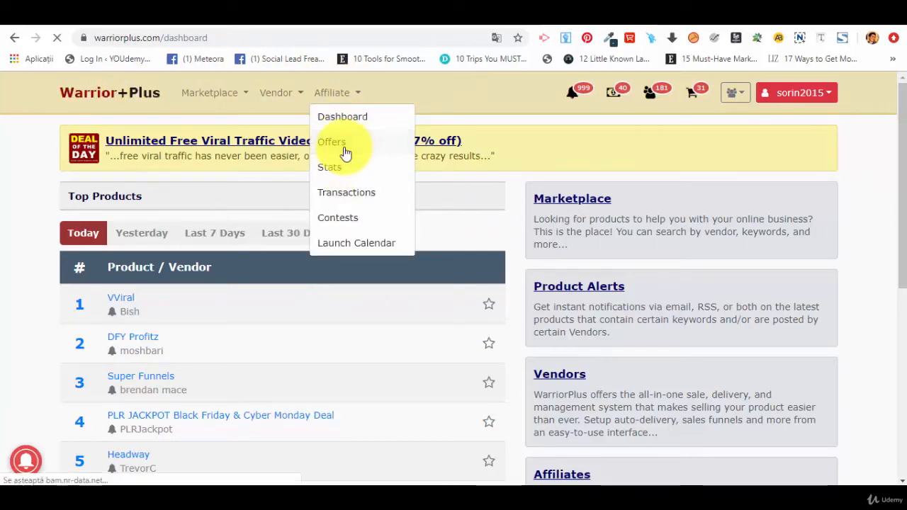
left_click(332, 141)
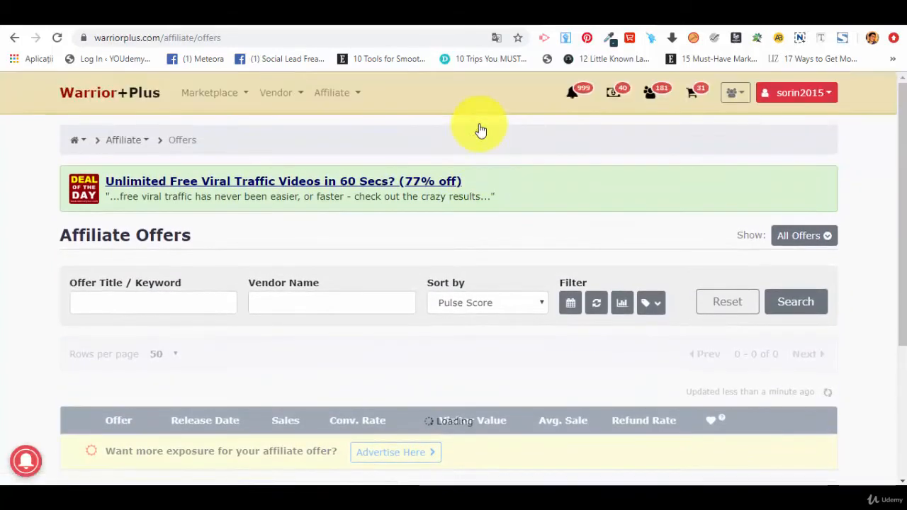
scroll("down", 3)
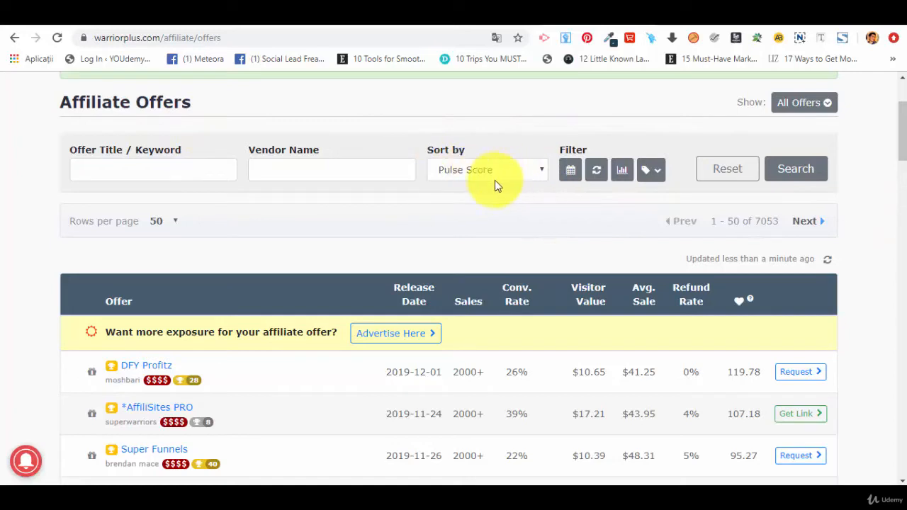
mouse_move(507, 182)
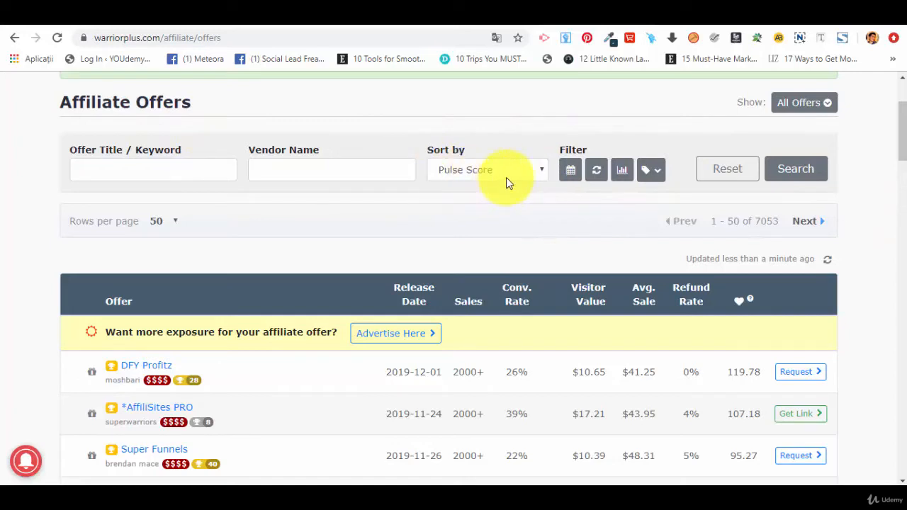
mouse_move(503, 174)
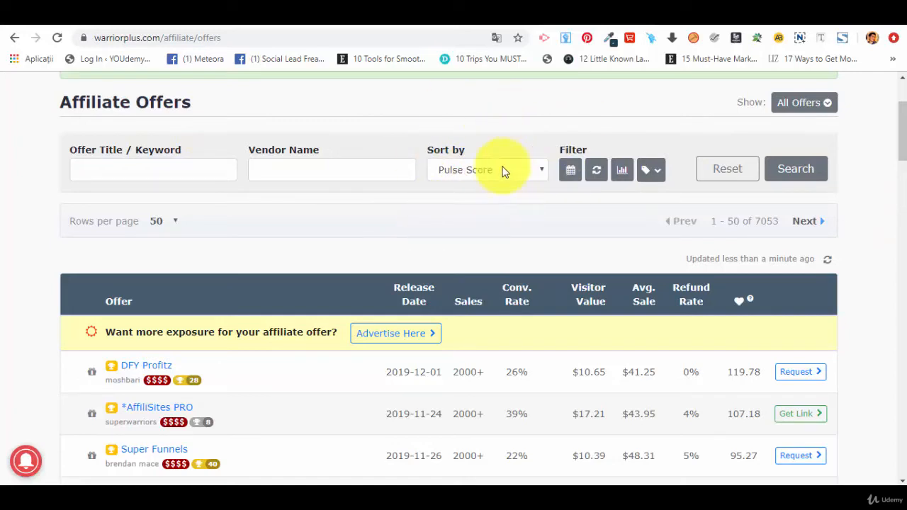
mouse_move(393, 280)
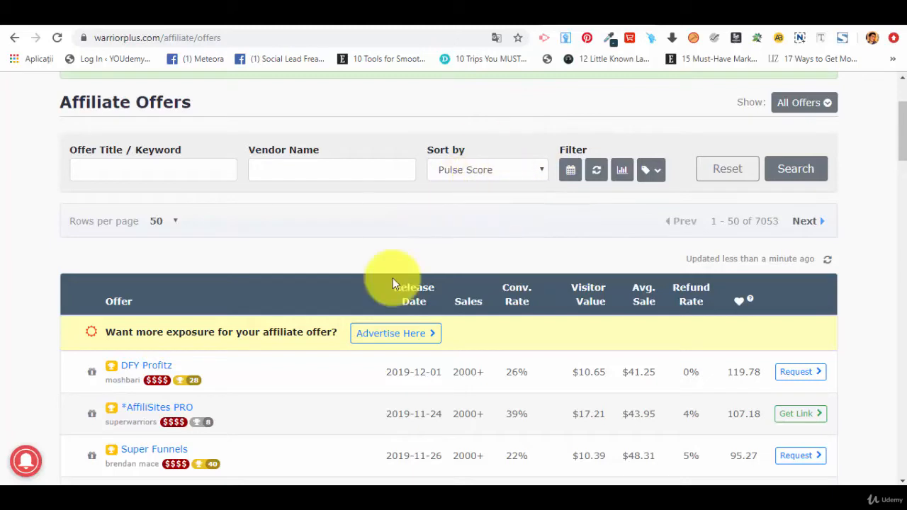
mouse_move(486, 190)
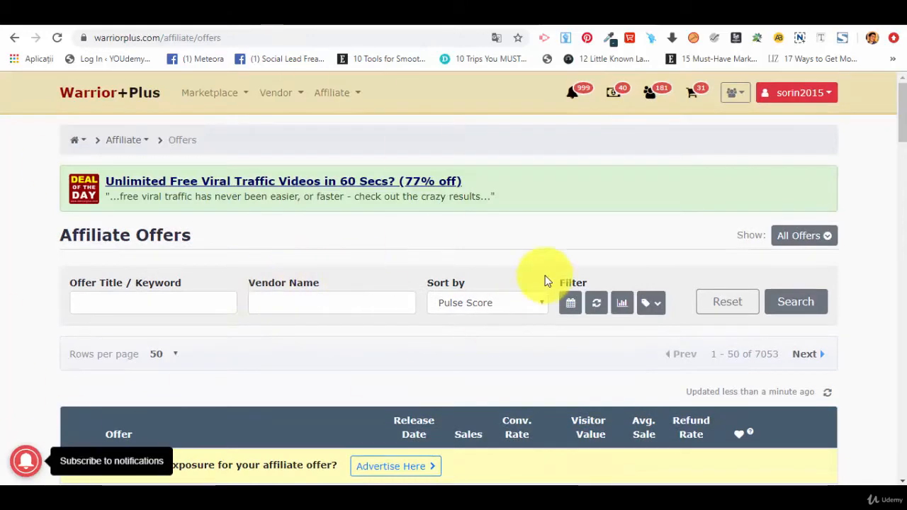
scroll("down", 3)
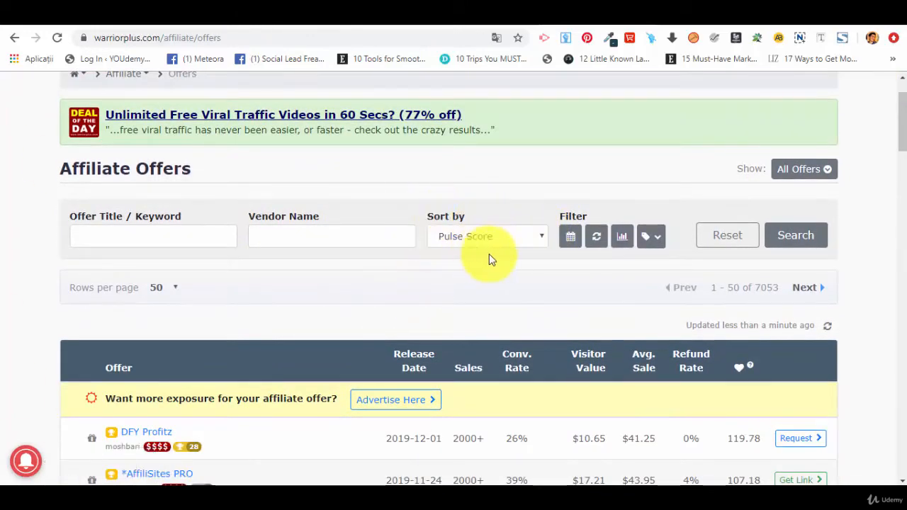
scroll("down", 3)
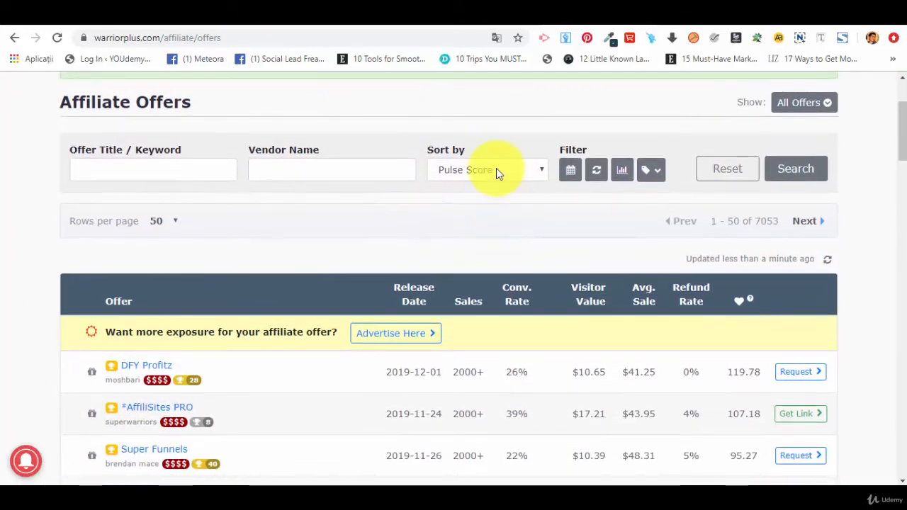
- Sort the affiliate offers by Launch Date, newest first
left_click(487, 170)
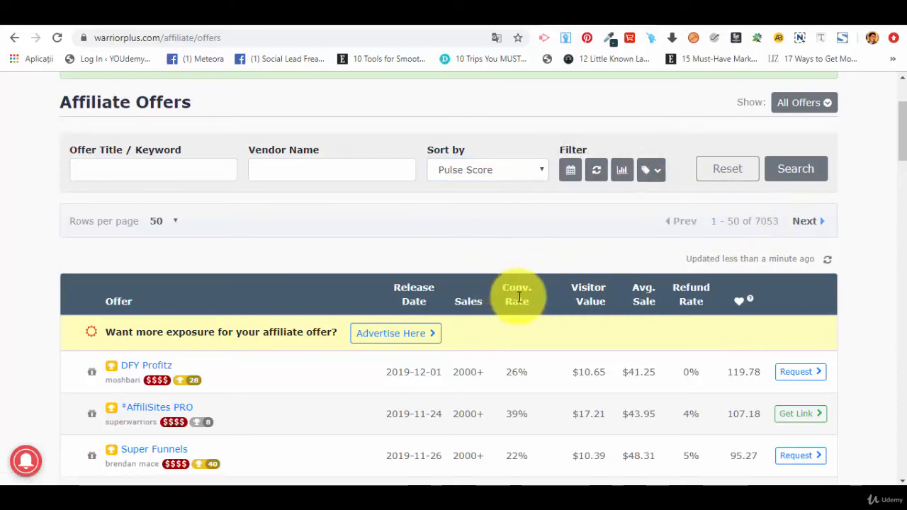
scroll("down", 3)
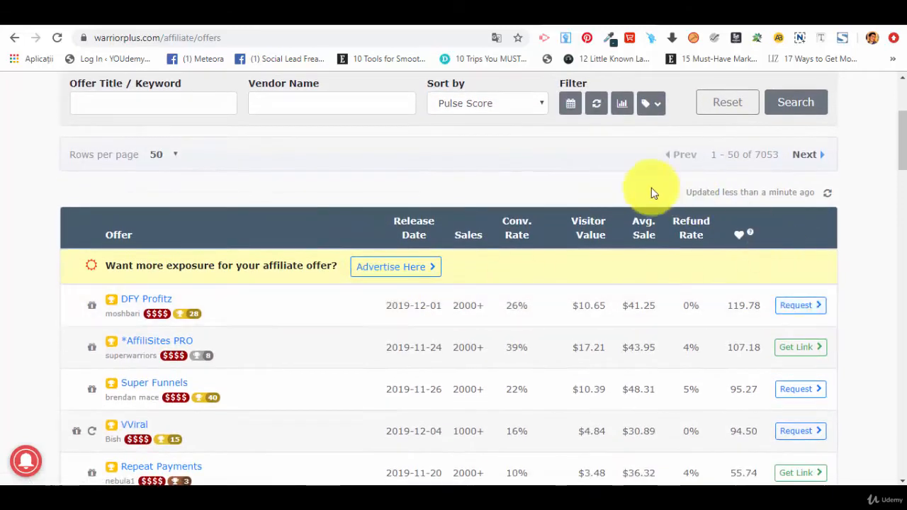
left_click(487, 103)
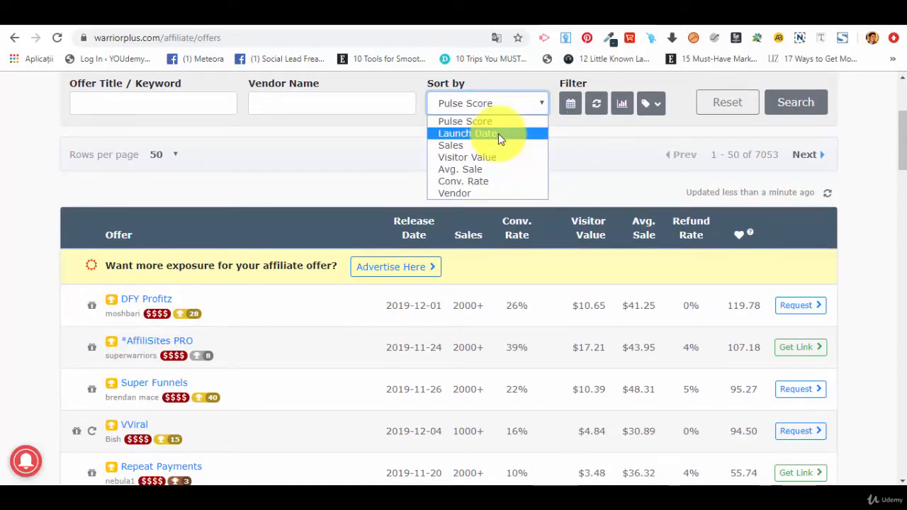
left_click(466, 134)
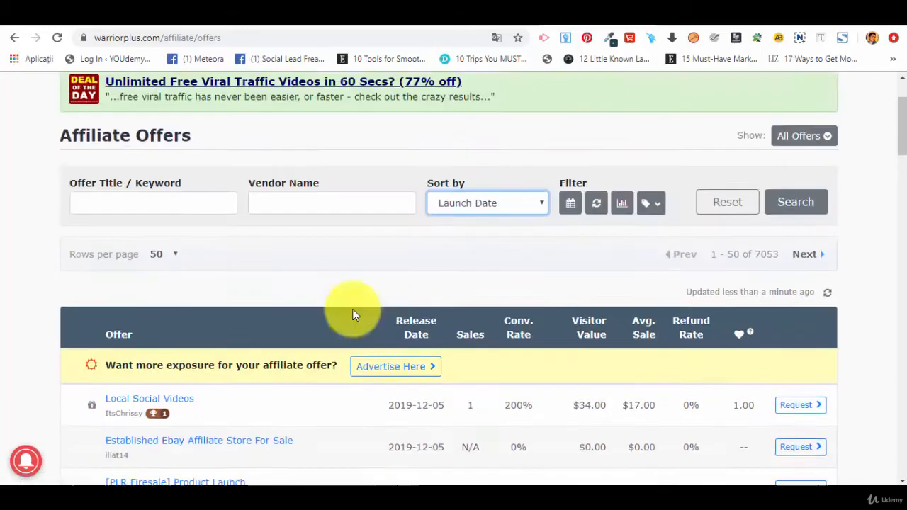
- Sort the affiliate offers by Sales, putting Zero Hour Work Days (25000+) first
left_click(487, 203)
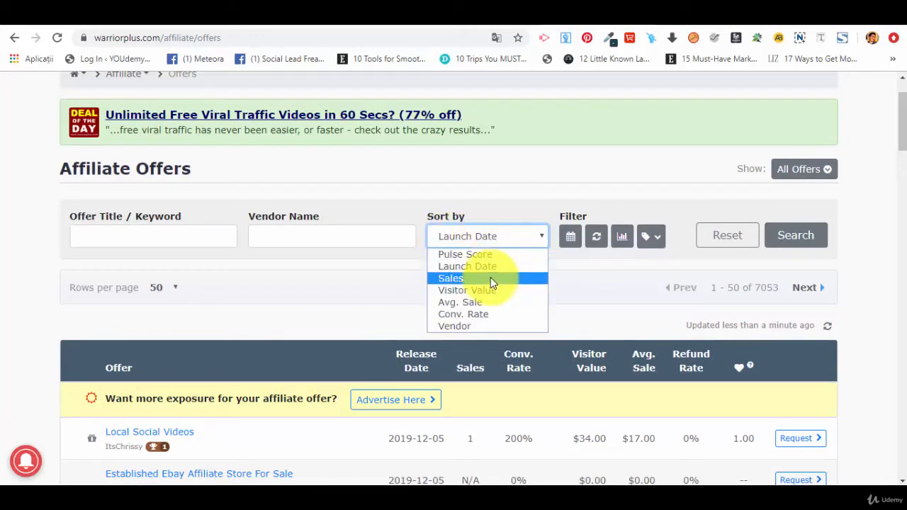
left_click(451, 278)
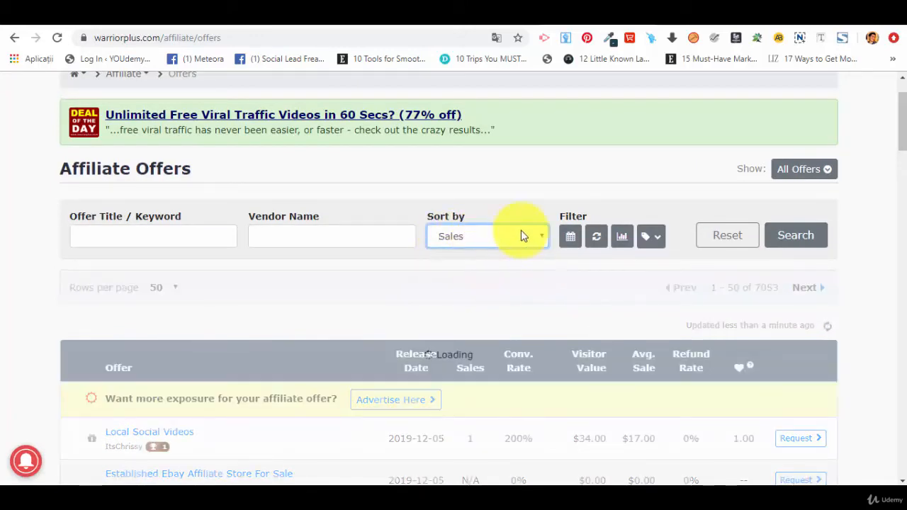
mouse_move(485, 236)
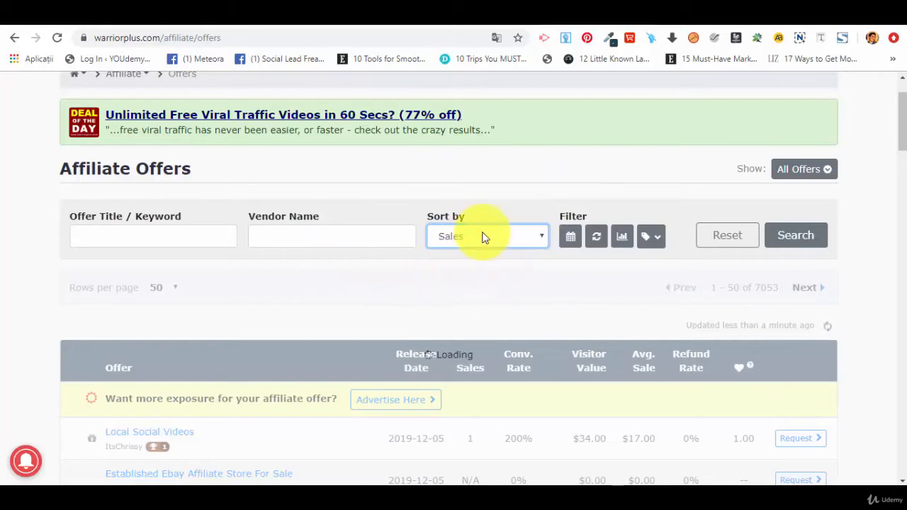
mouse_move(596, 236)
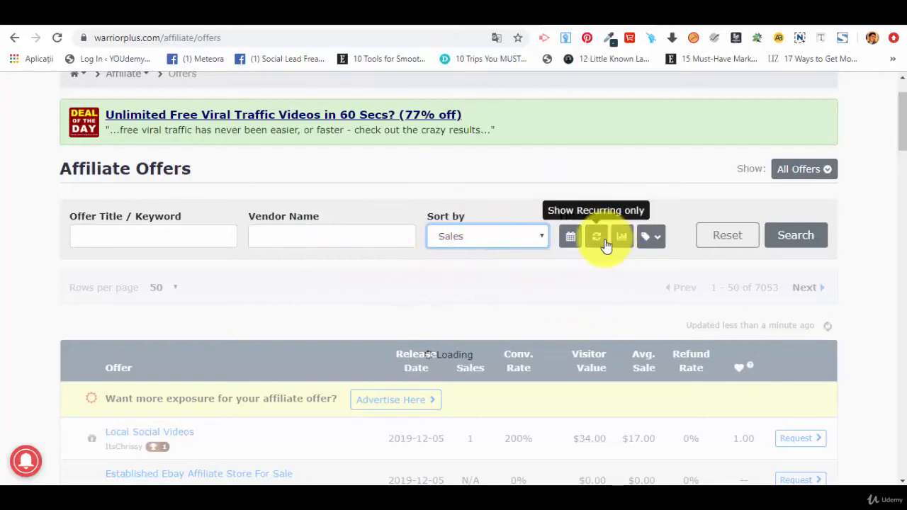
mouse_move(513, 290)
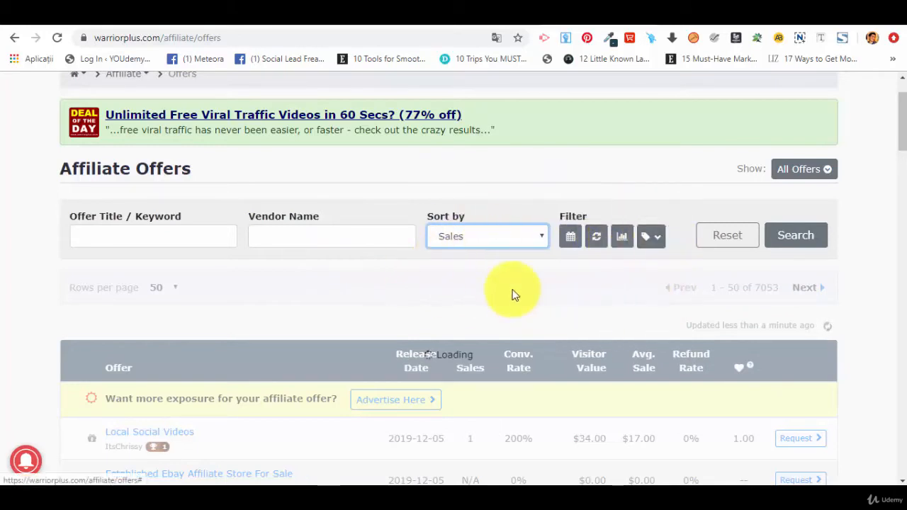
scroll("down", 3)
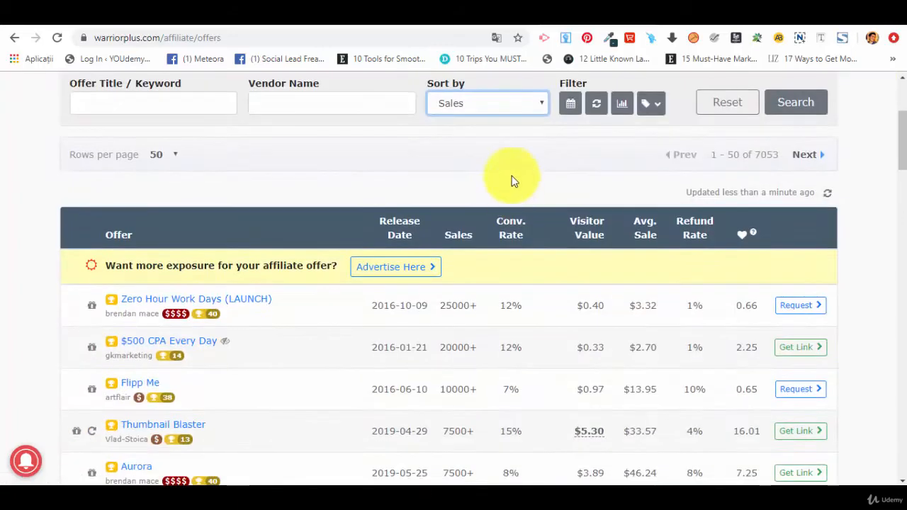
mouse_move(234, 308)
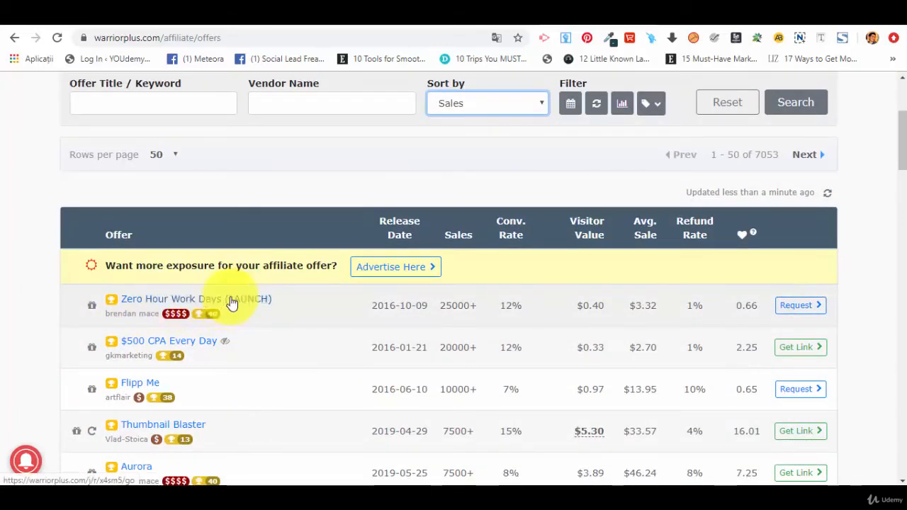
mouse_move(204, 326)
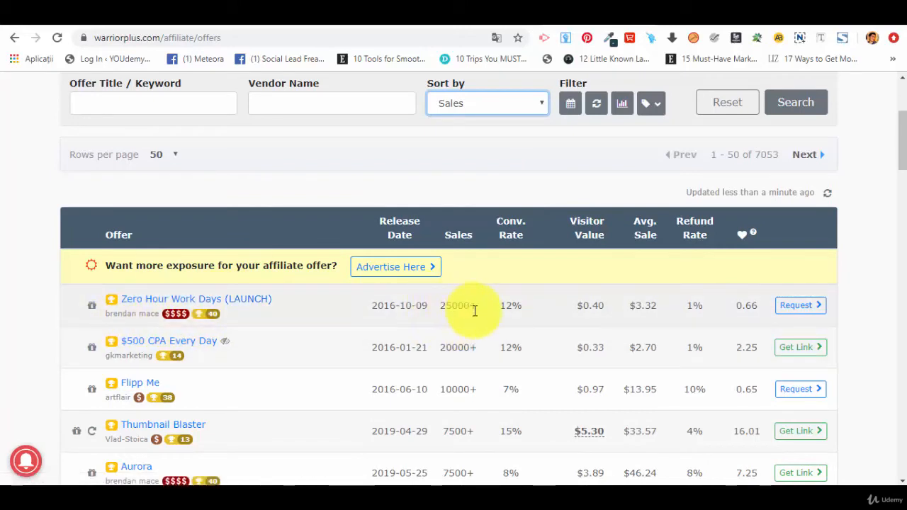
mouse_move(468, 332)
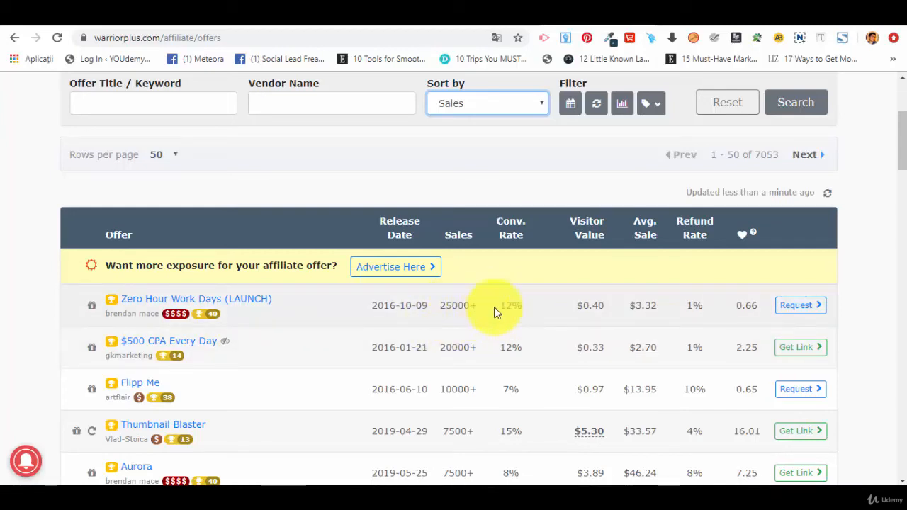
mouse_move(511, 297)
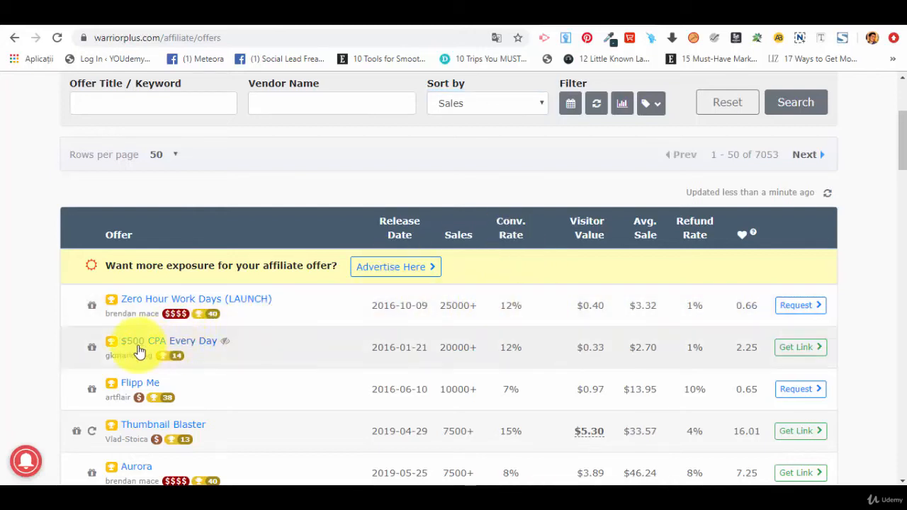
mouse_move(500, 358)
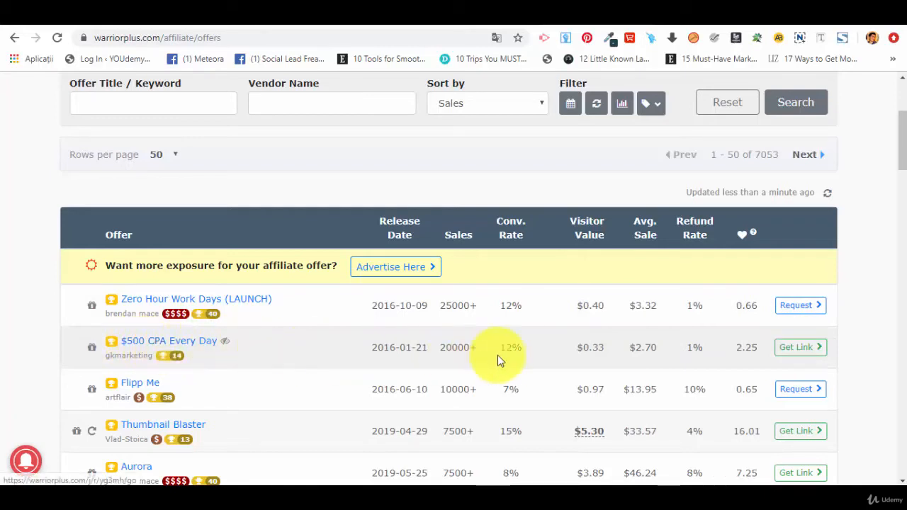
mouse_move(383, 344)
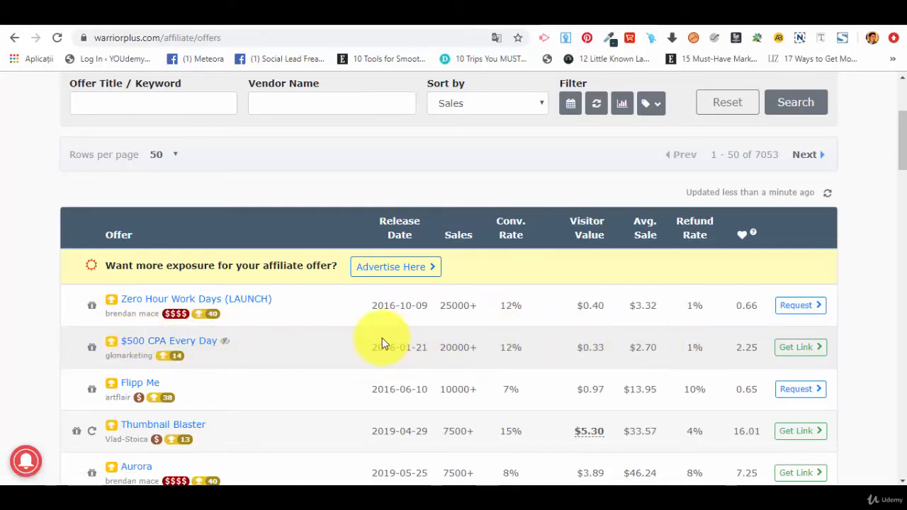
mouse_move(413, 389)
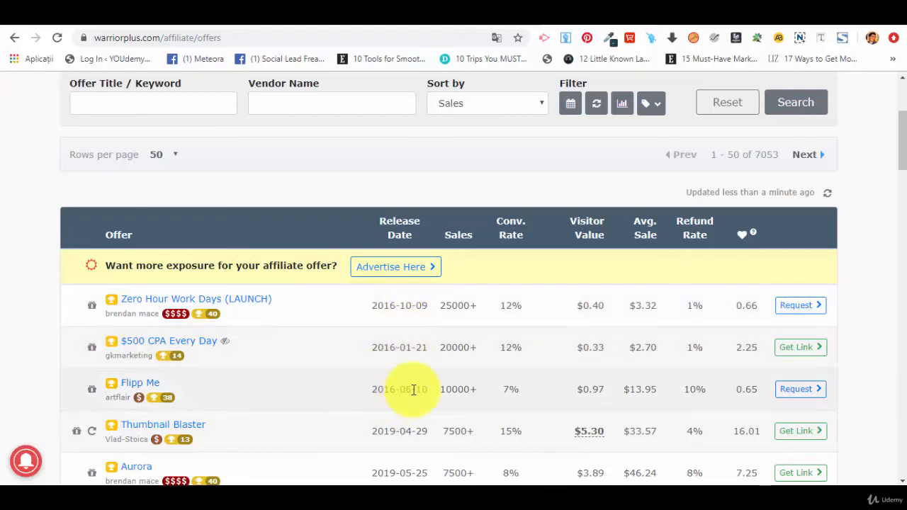
- Scroll down through the best-selling WarriorPlus offers and back up
scroll("down", 3)
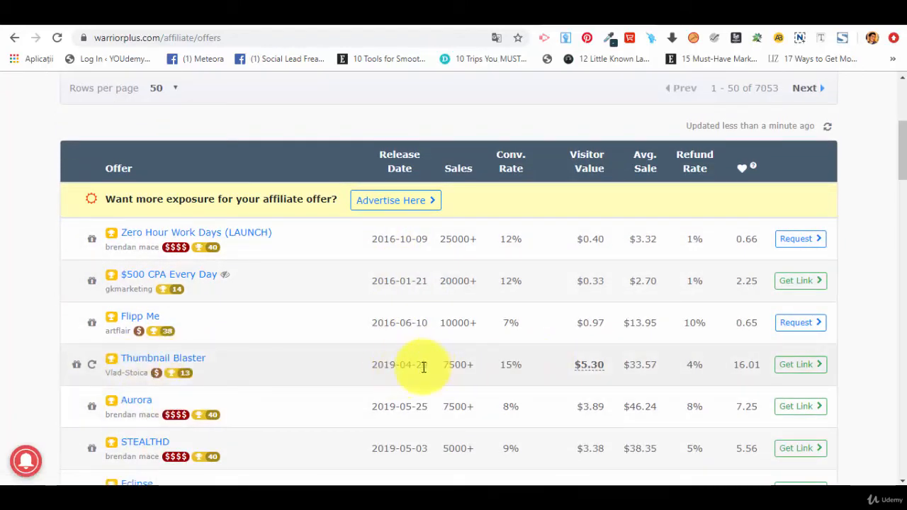
scroll("down", 3)
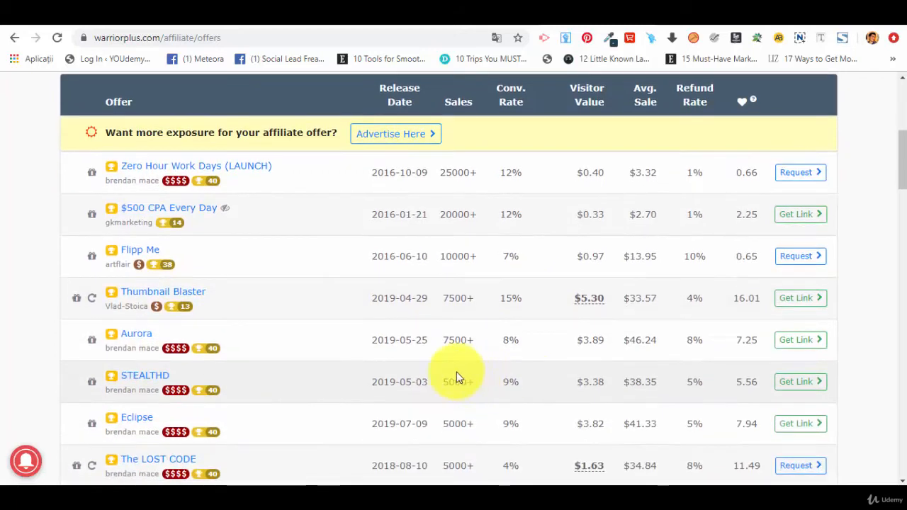
scroll("down", 3)
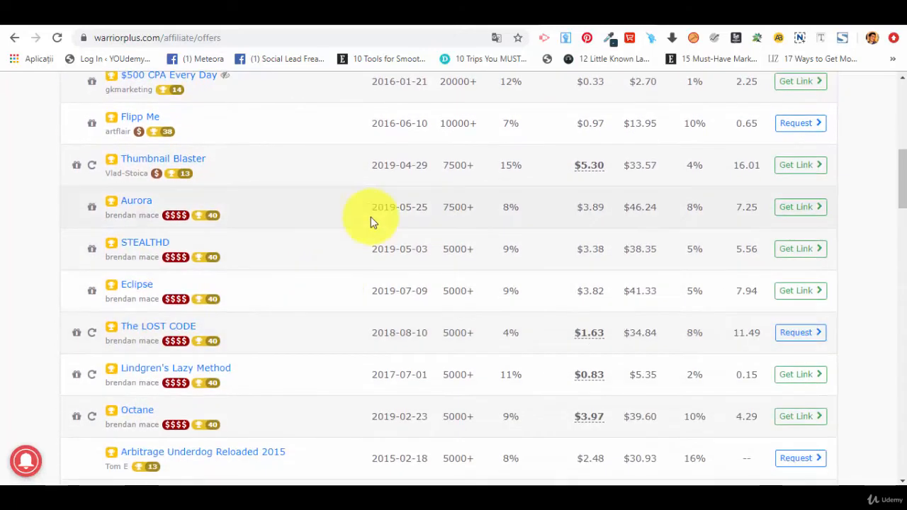
mouse_move(397, 214)
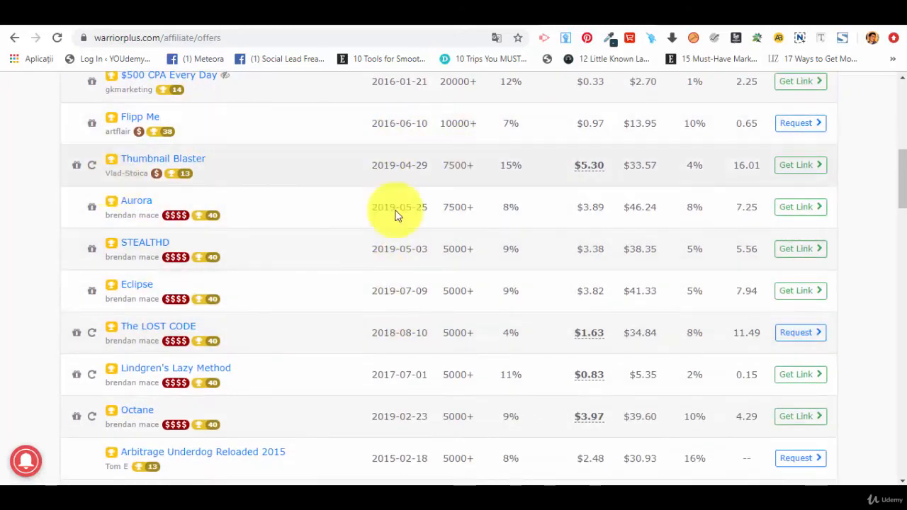
scroll("down", 3)
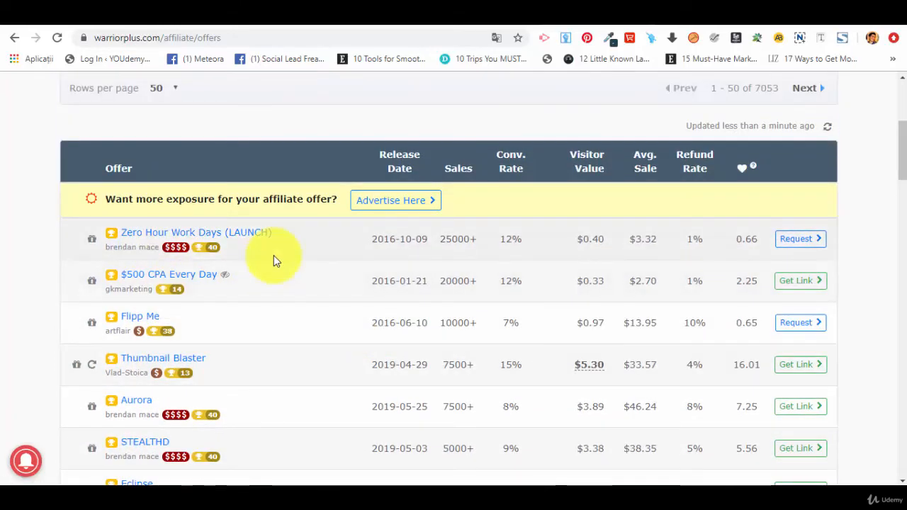
scroll("up", 3)
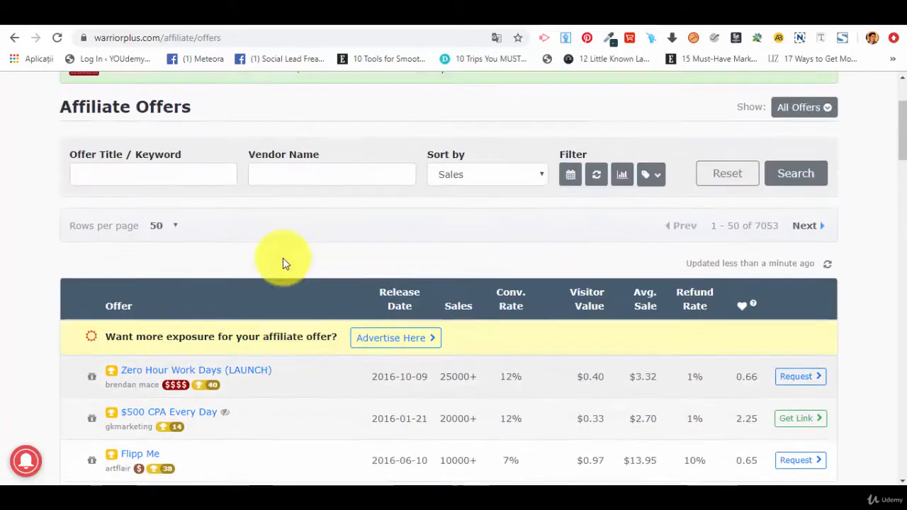
scroll("up", 3)
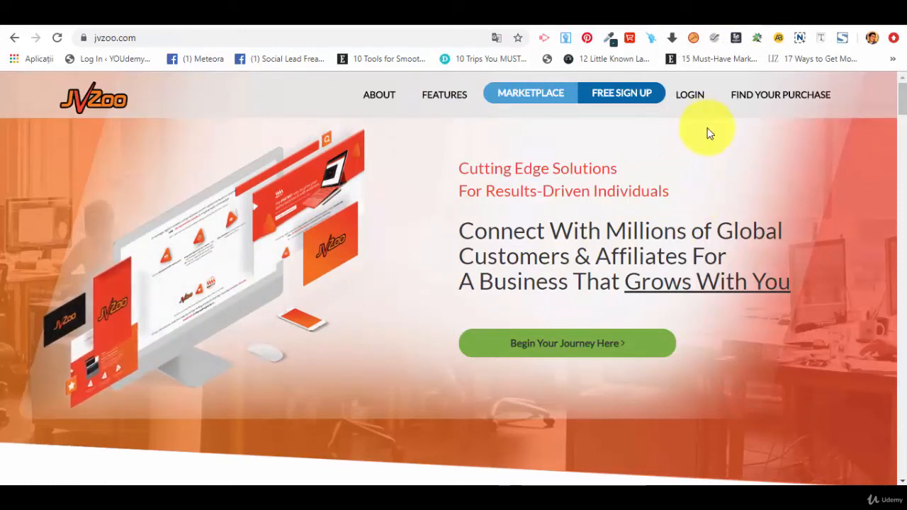
mouse_move(530, 95)
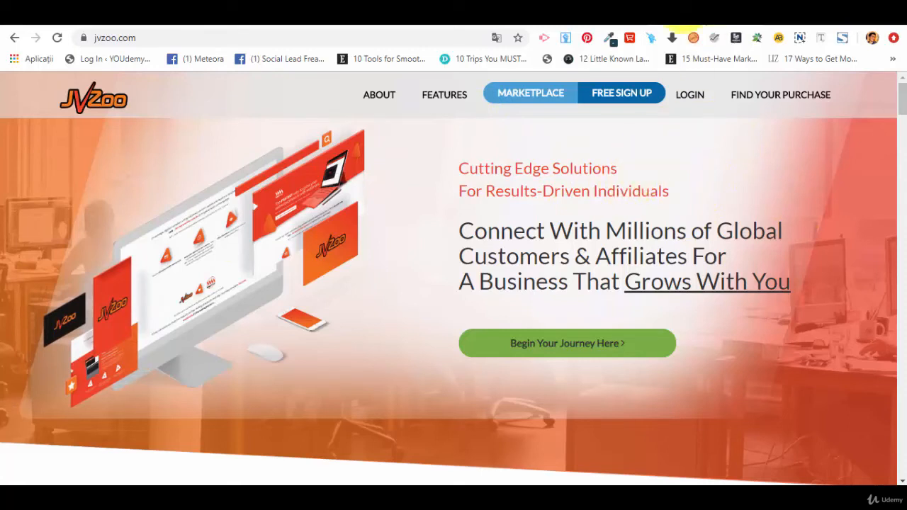
mouse_move(673, 166)
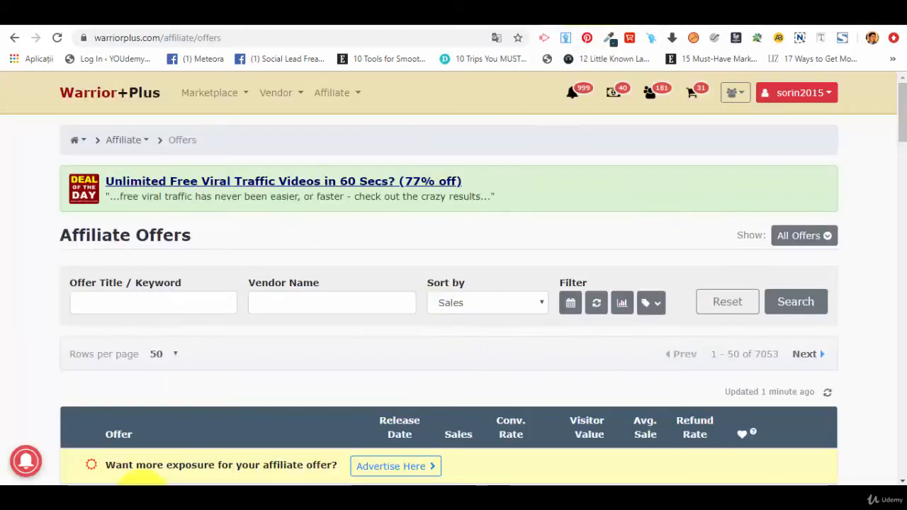
scroll("down", 3)
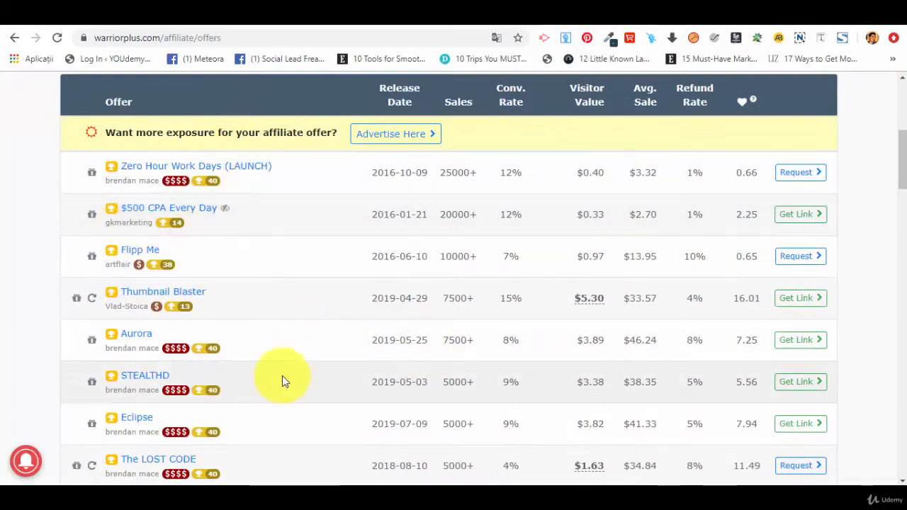
mouse_move(319, 286)
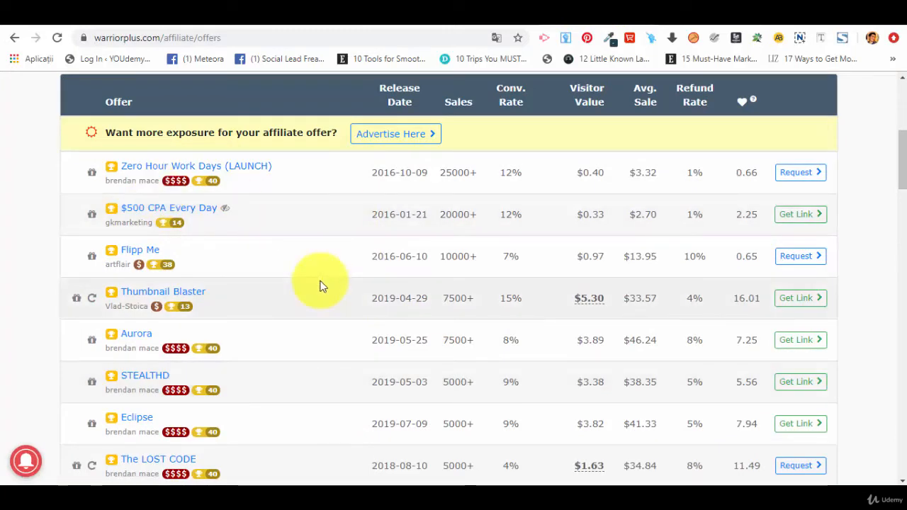
mouse_move(510, 172)
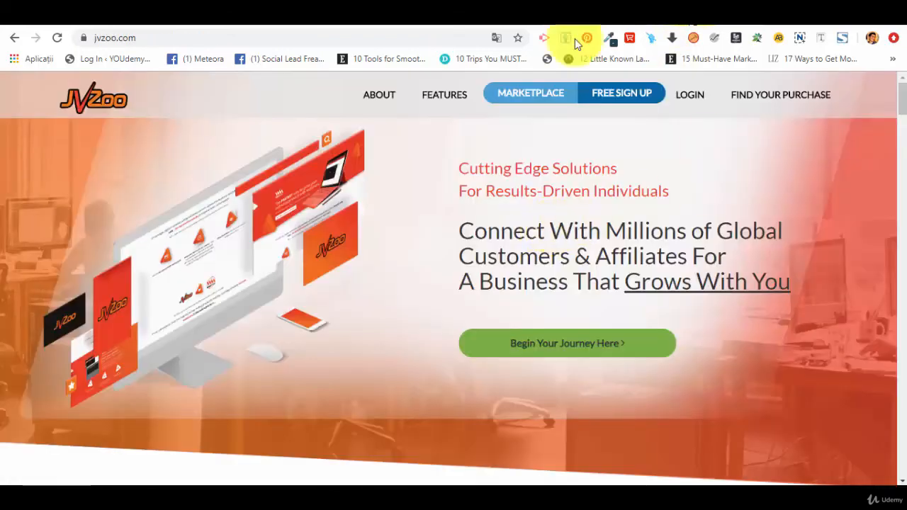
mouse_move(666, 139)
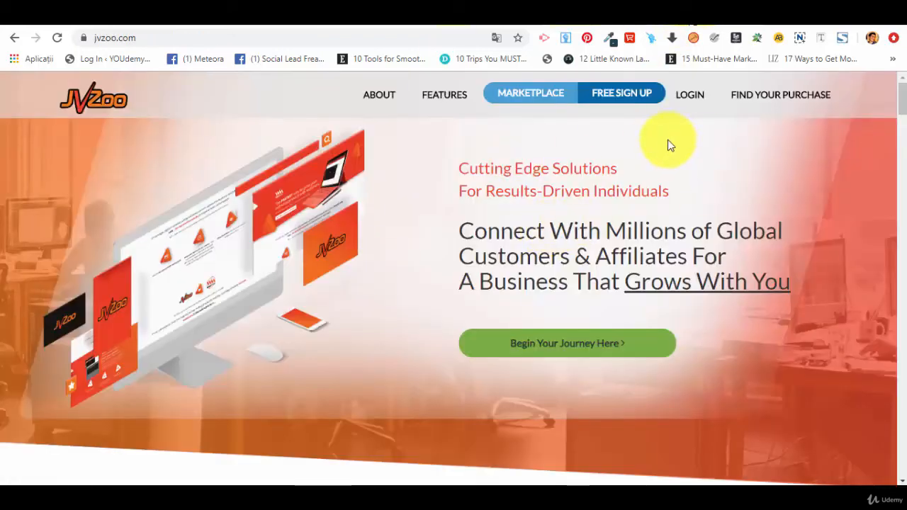
mouse_move(664, 147)
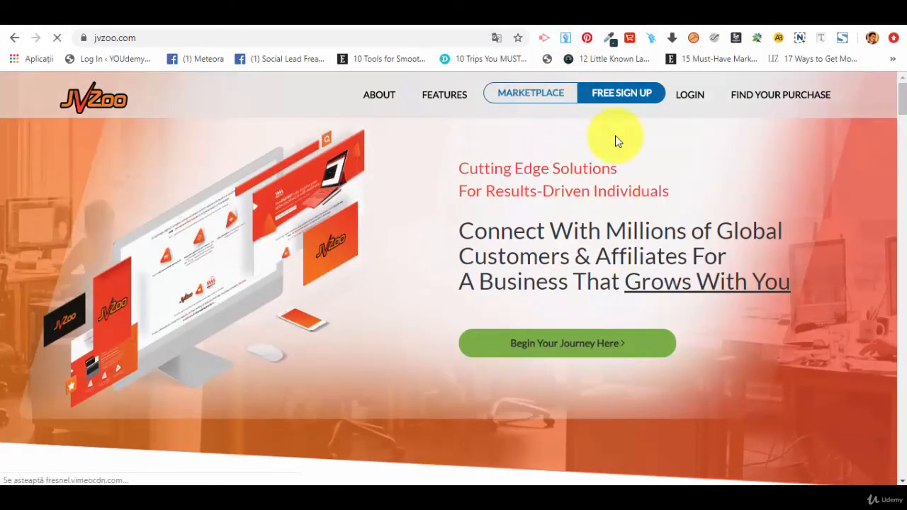
- Open the JVZoo marketplace and view Today's Top Sellers, like AffiliTube Site Builder
left_click(531, 93)
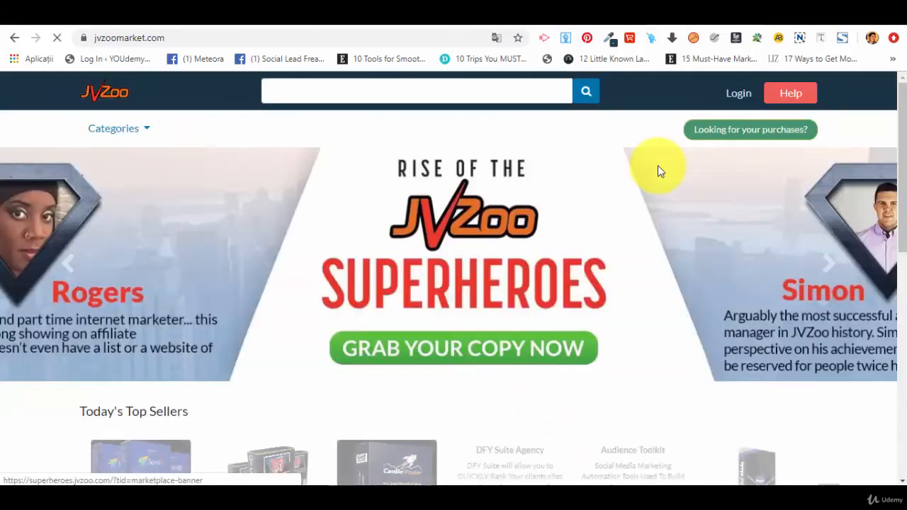
scroll("down", 3)
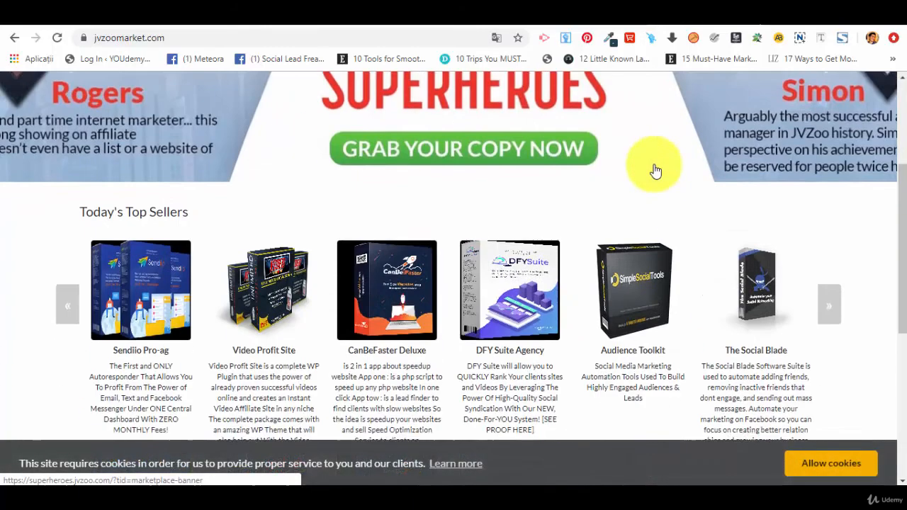
scroll("down", 3)
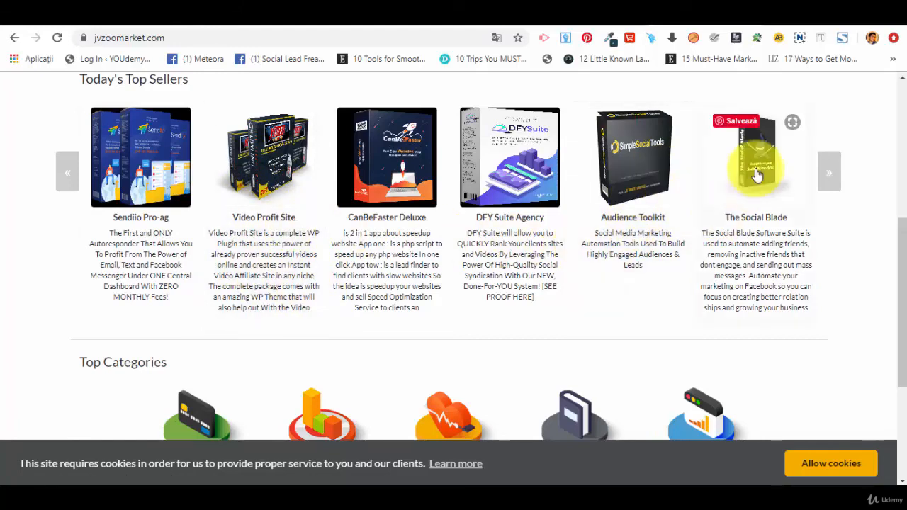
left_click(829, 171)
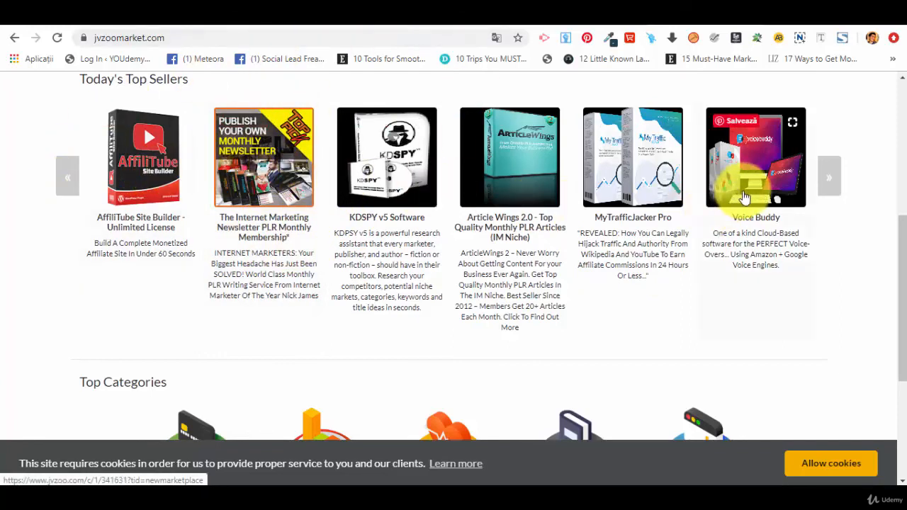
mouse_move(252, 218)
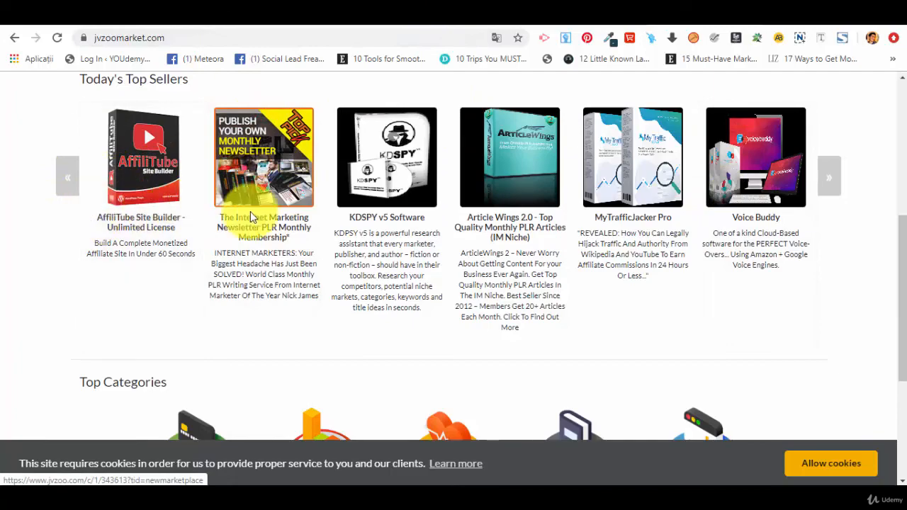
mouse_move(11, 319)
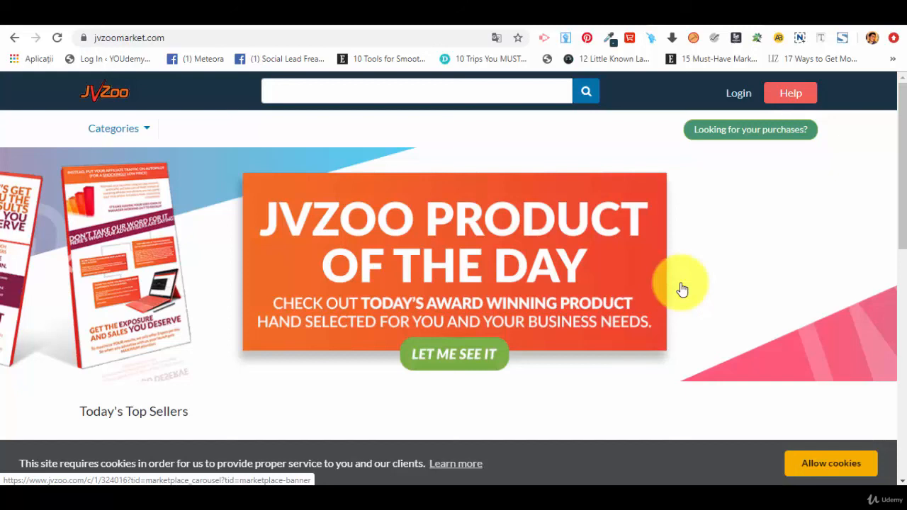
mouse_move(751, 310)
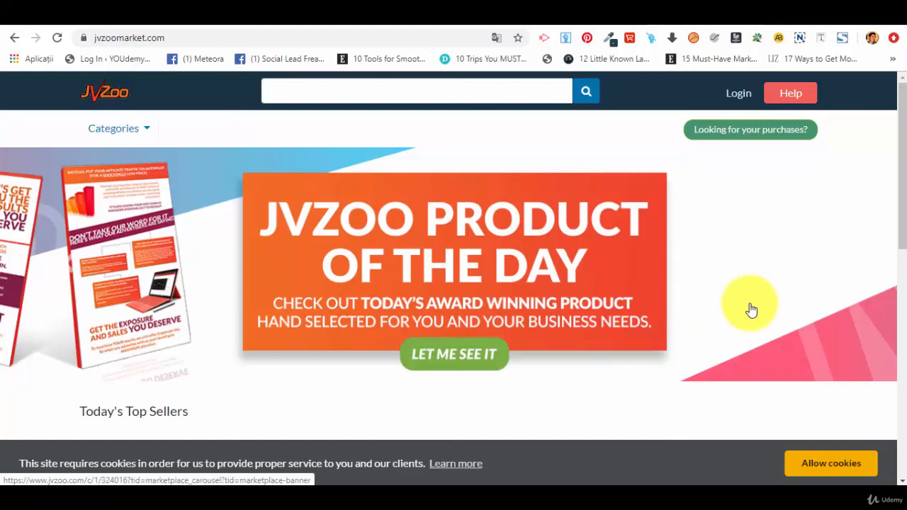
mouse_move(750, 312)
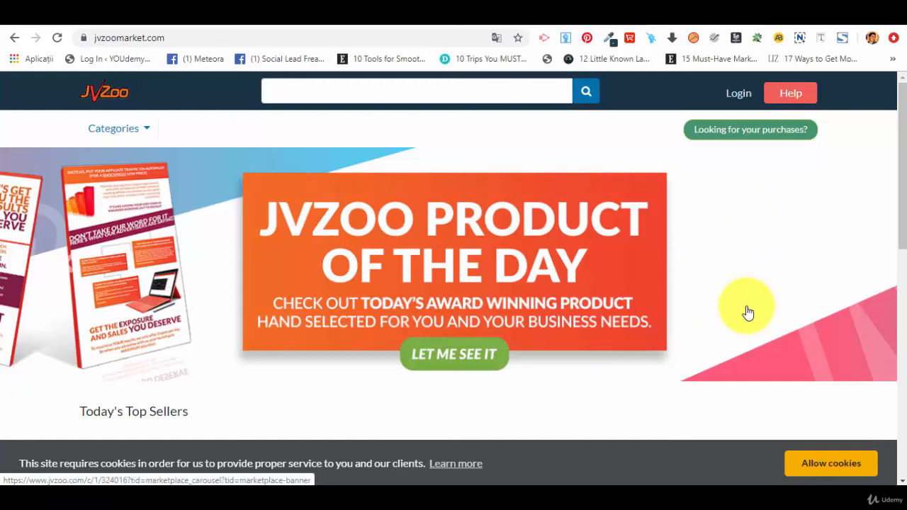